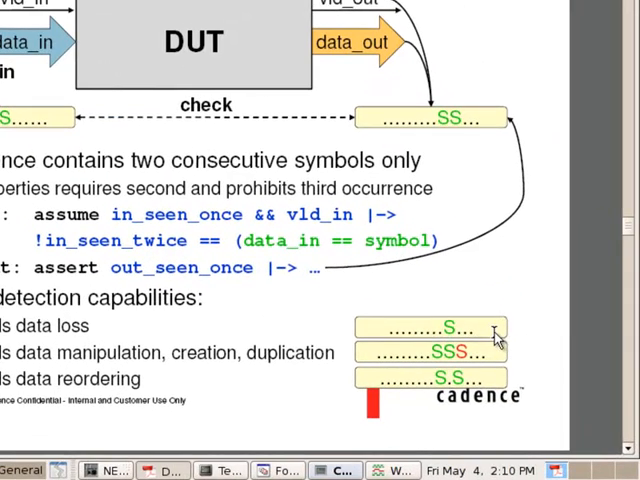
mouse_move(455, 328)
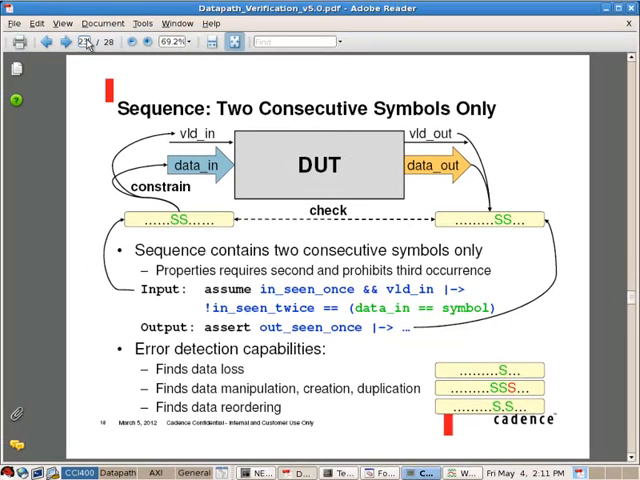
Scroll if_scoreboard.sv past the check defines and sign-off checks to the Verilog AXI bridge instantiation example
click(64, 43)
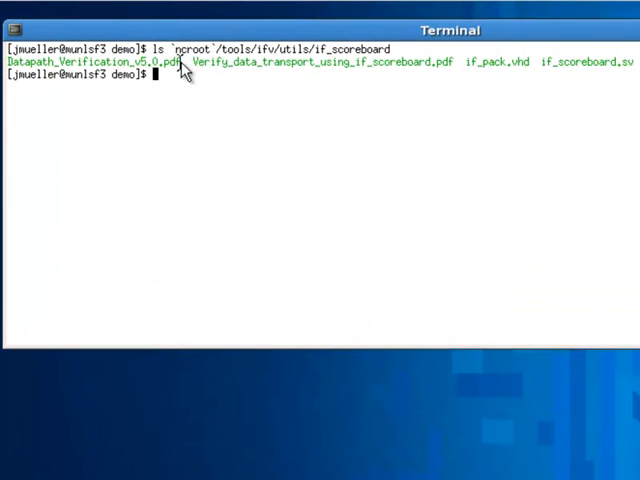
mouse_move(452, 78)
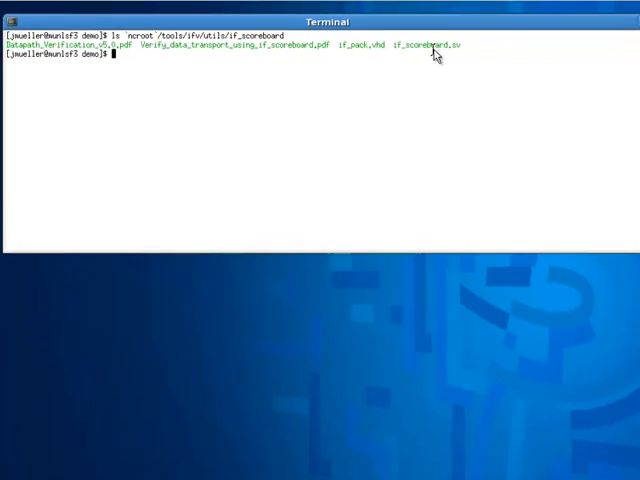
click(290, 470)
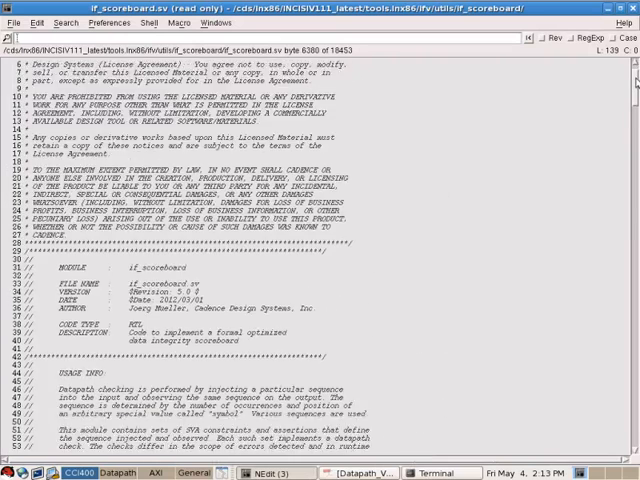
scroll(down, 3)
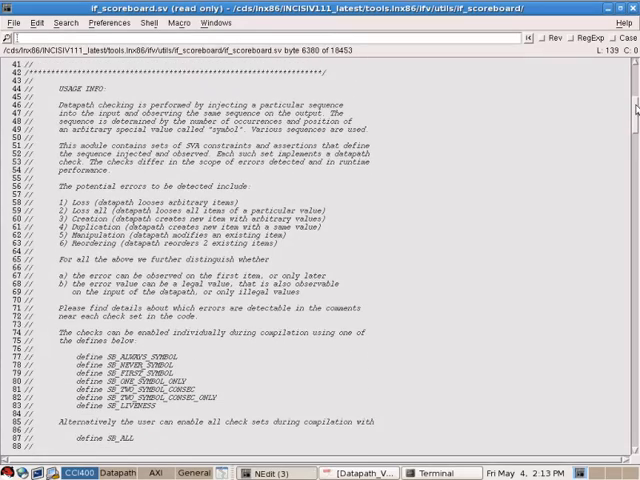
scroll(down, 3)
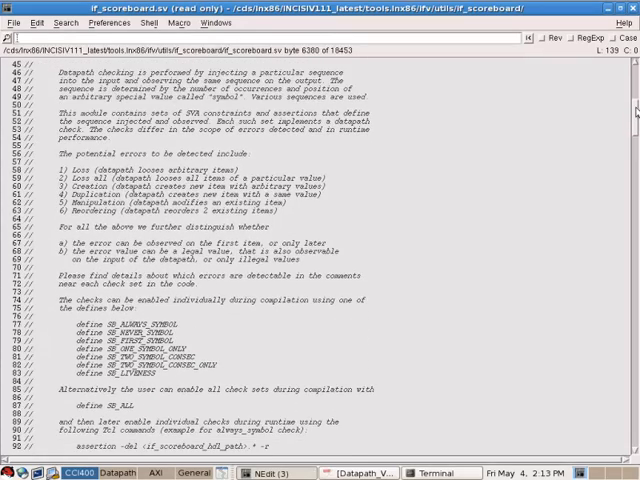
scroll(down, 3)
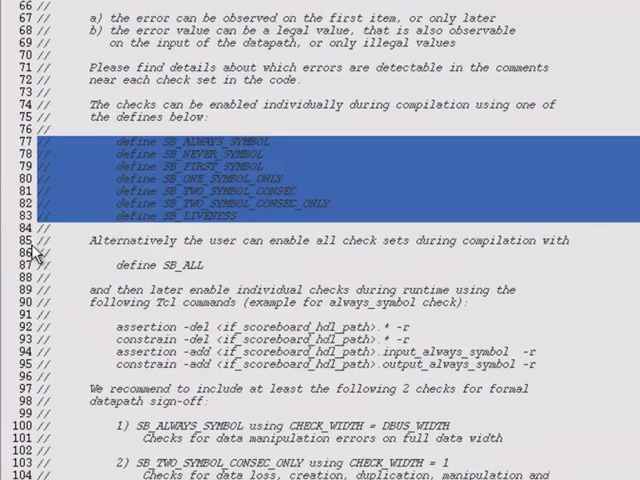
scroll(down, 3)
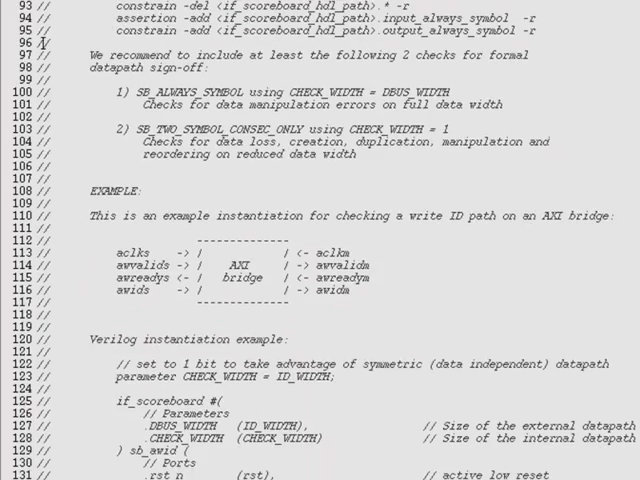
scroll(down, 3)
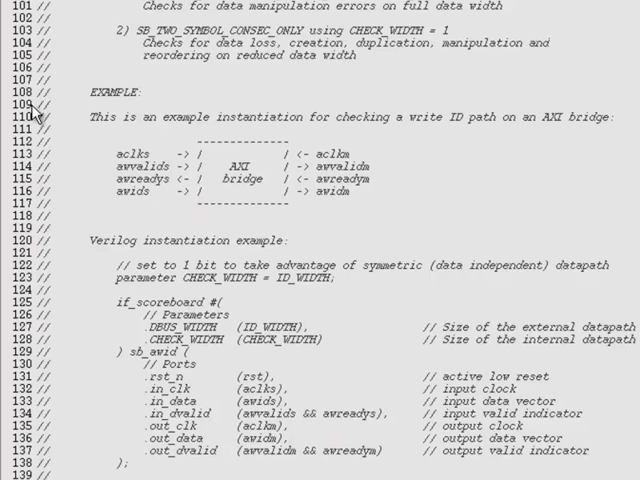
mouse_move(32, 187)
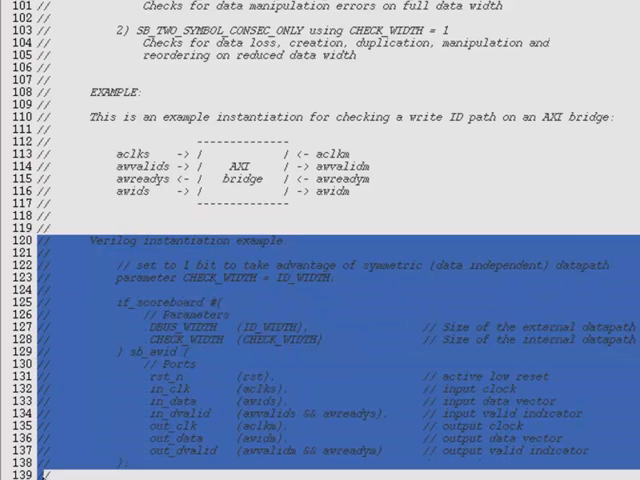
mouse_move(175, 452)
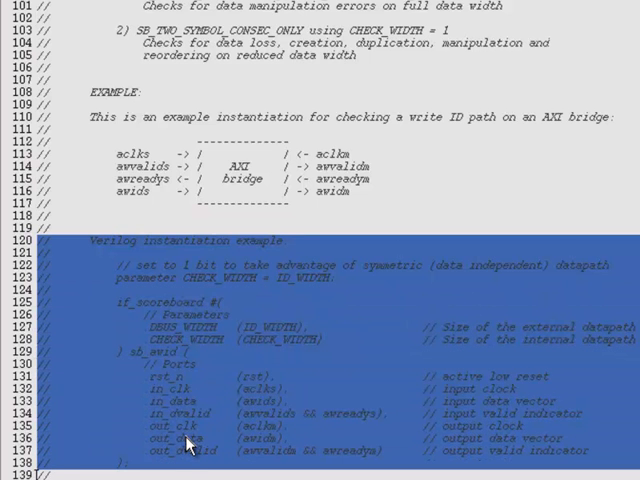
mouse_move(240, 432)
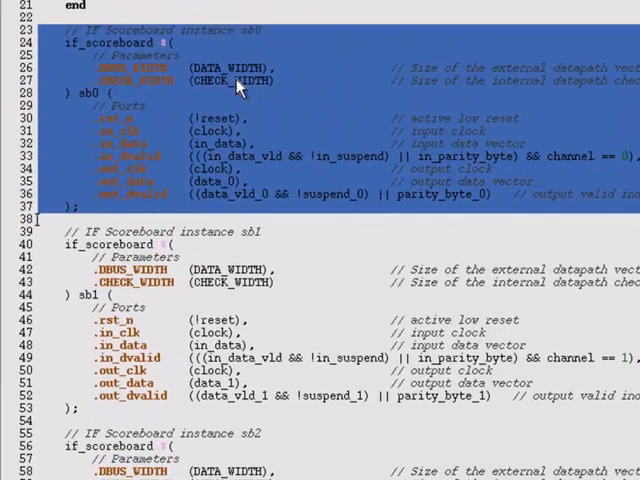
Highlight sb0's DATA_WIDTH parameter and its in_dvalid expression in the design file
double_click(222, 66)
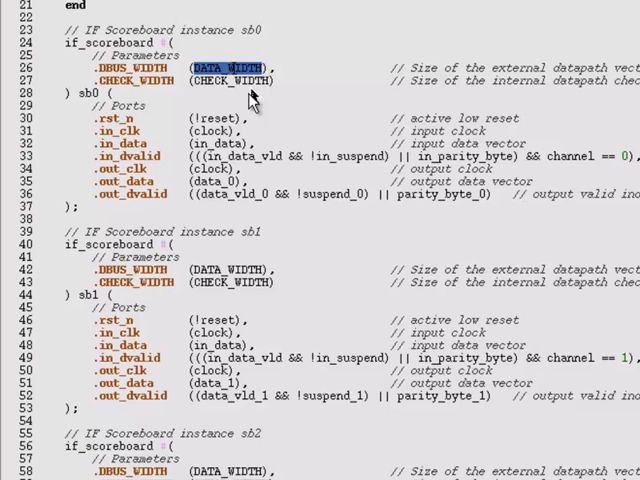
double_click(218, 143)
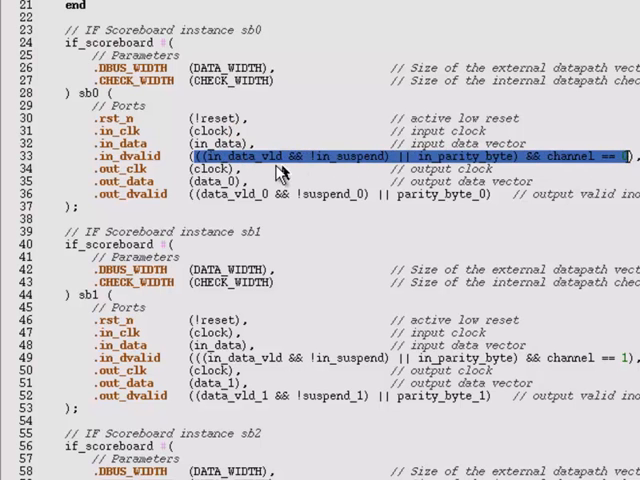
mouse_move(230, 181)
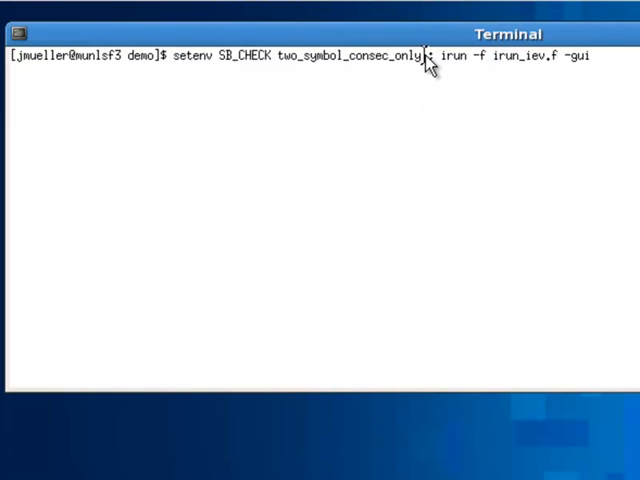
mouse_move(430, 62)
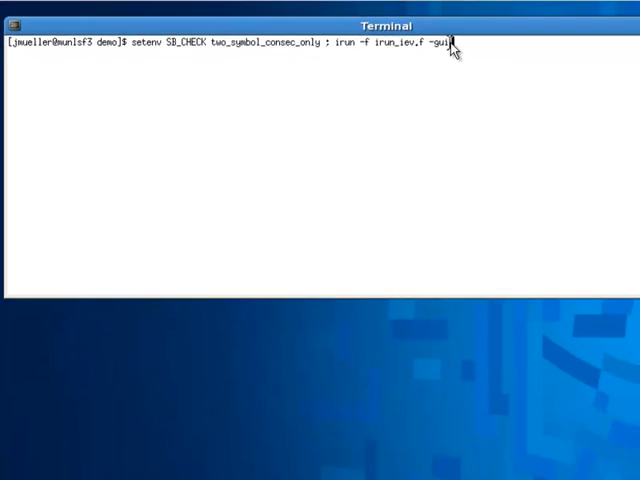
Run 'setenv SB_CHECK two_symbol_consec_only ; irun -f irun_iev.f -gui' to launch the verifier
key(Return)
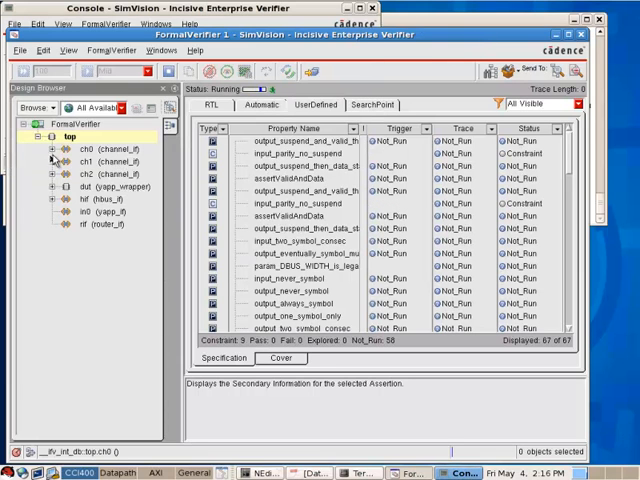
Debug the failing output_two_symbol_consec_only assertion to open its counterexample waveform
click(51, 187)
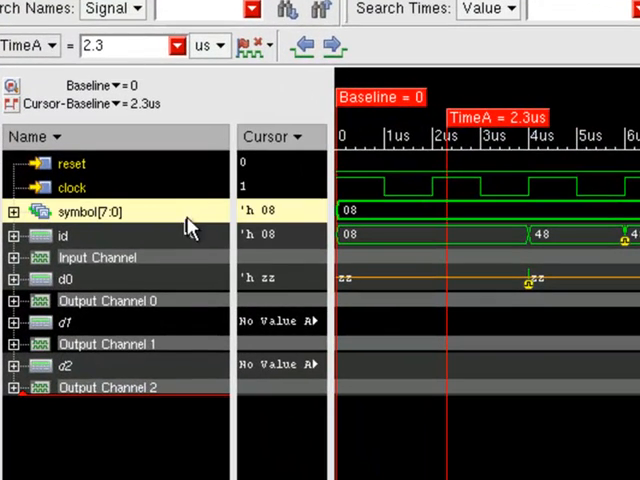
mouse_move(375, 220)
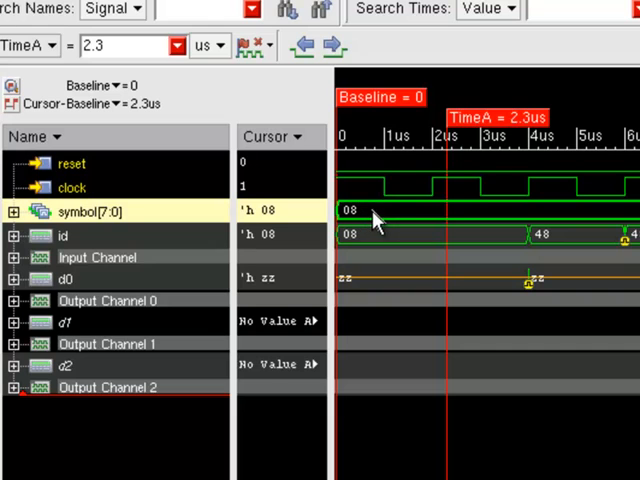
mouse_move(368, 216)
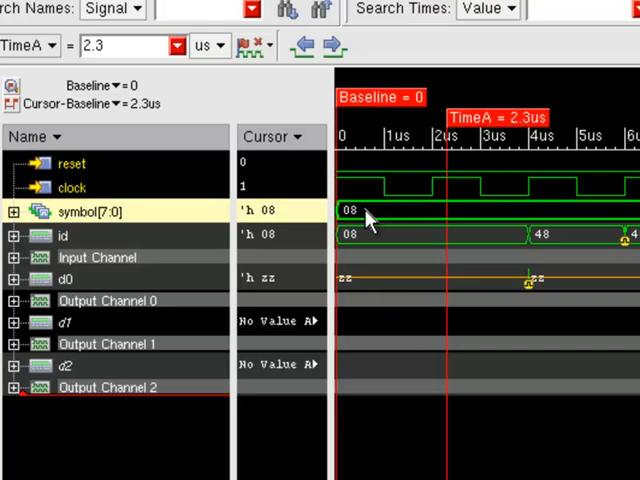
mouse_move(224, 245)
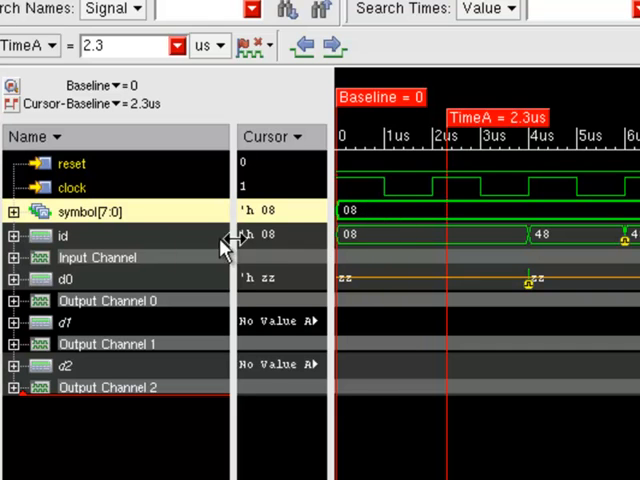
mouse_move(335, 245)
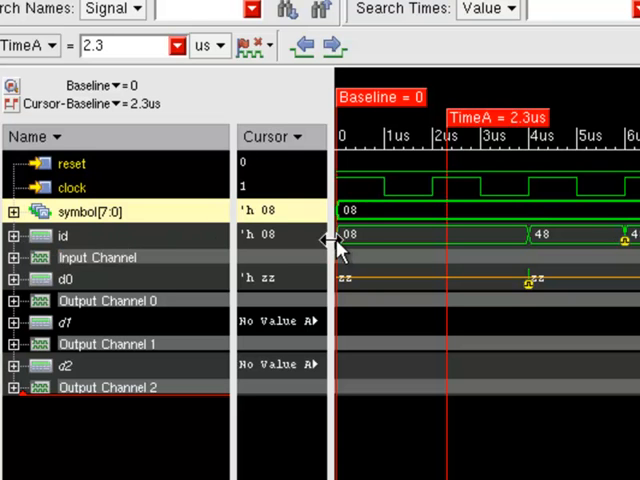
mouse_move(492, 239)
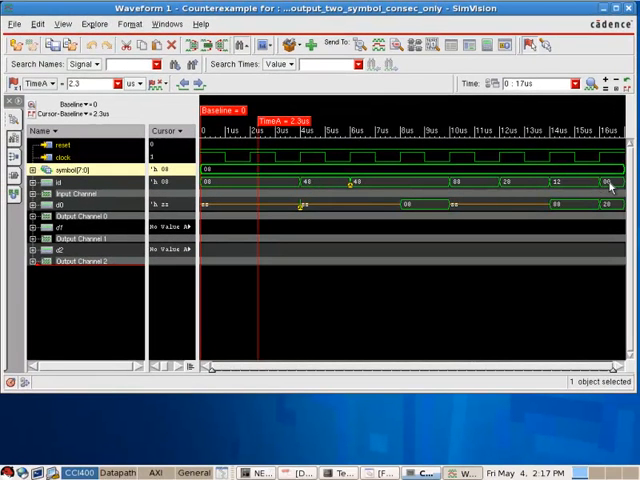
mouse_move(273, 188)
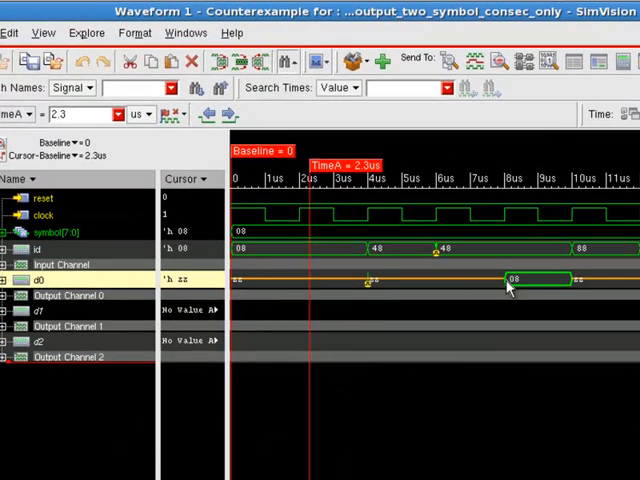
mouse_move(538, 287)
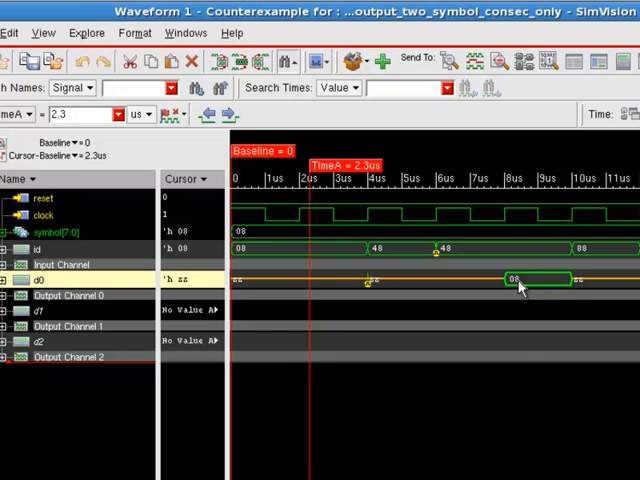
mouse_move(540, 285)
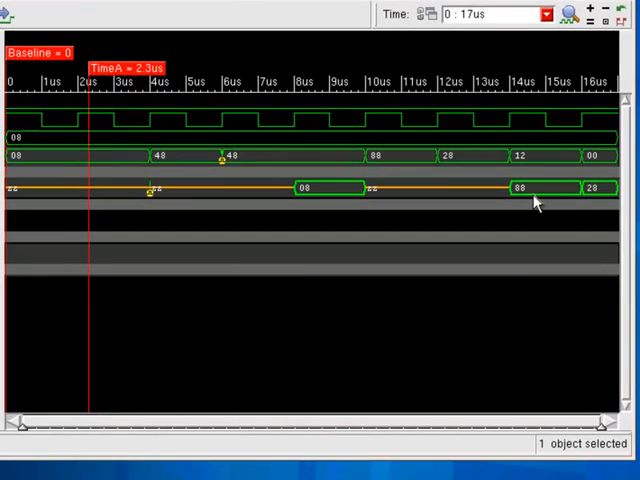
mouse_move(547, 196)
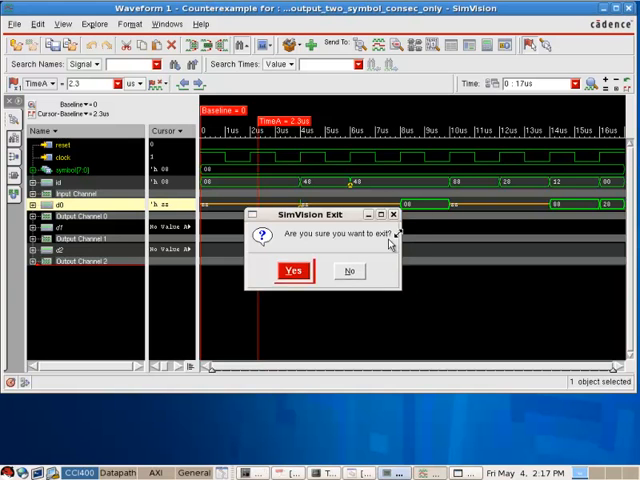
Confirm Yes in the SimVision Exit dialog to quit the GUI
click(293, 271)
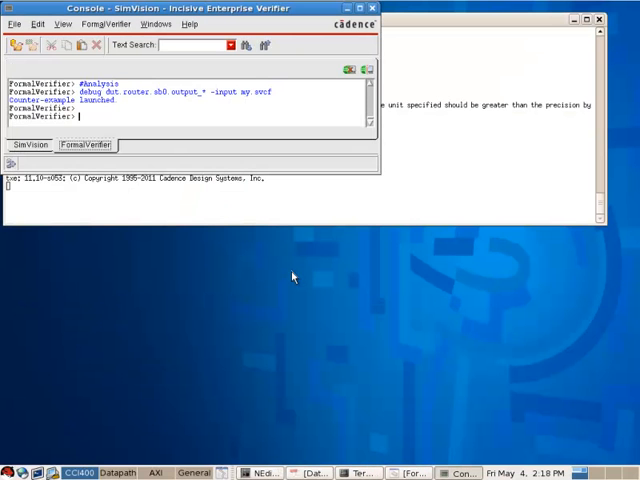